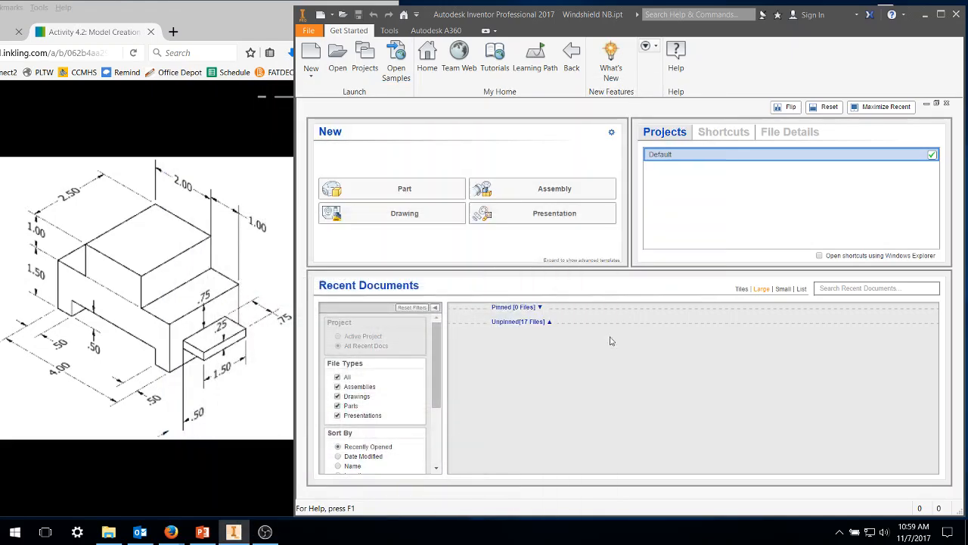
pyautogui.moveTo(608, 357)
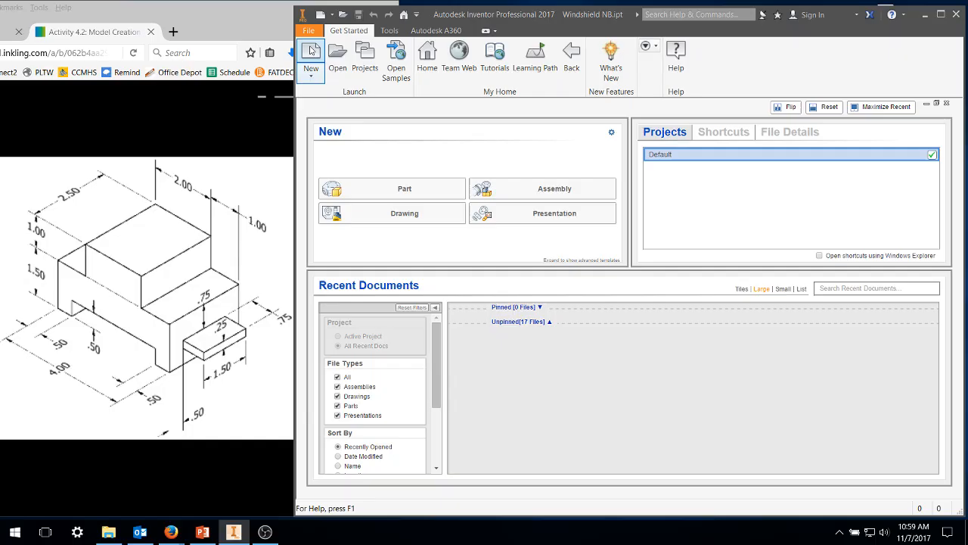
pyautogui.moveTo(310, 54)
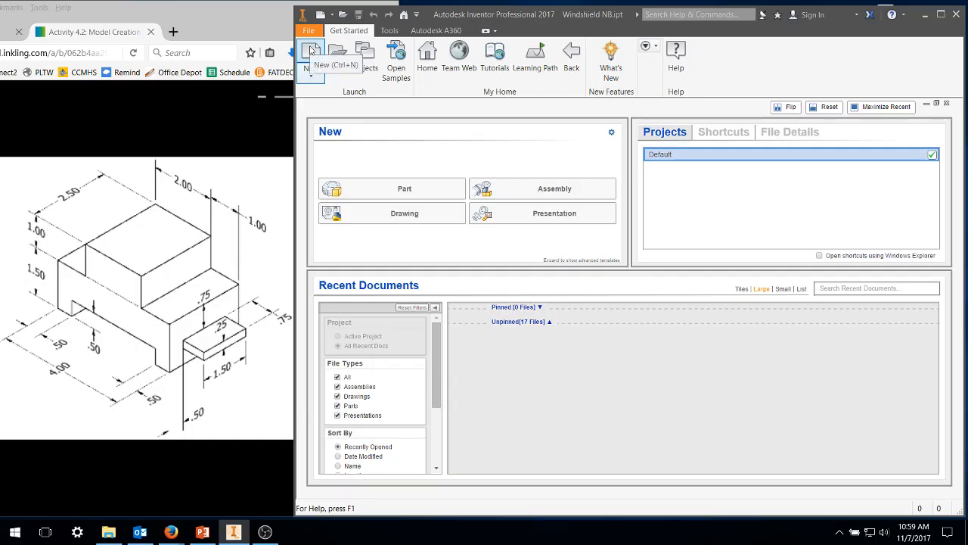
# Create a new empty part, Part1, from the Standard.ipt inch template.
pyautogui.click(311, 57)
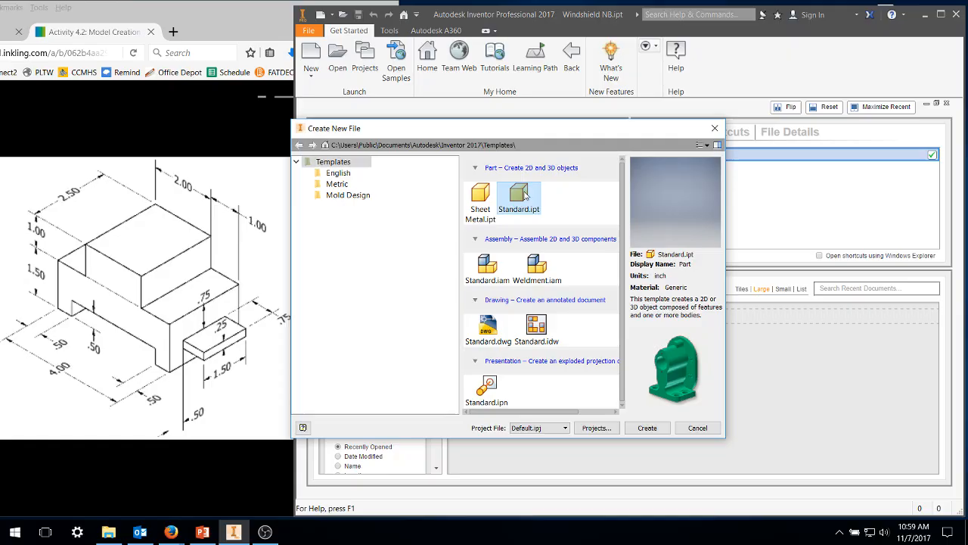
pyautogui.click(647, 426)
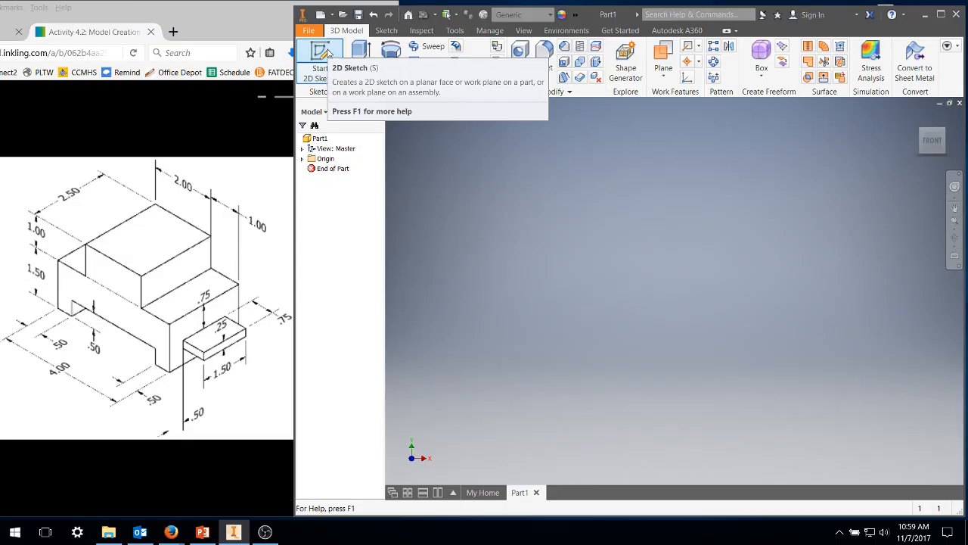
# Start a 2D sketch and draw the first Line edge 1.5 long from the origin.
pyautogui.click(321, 58)
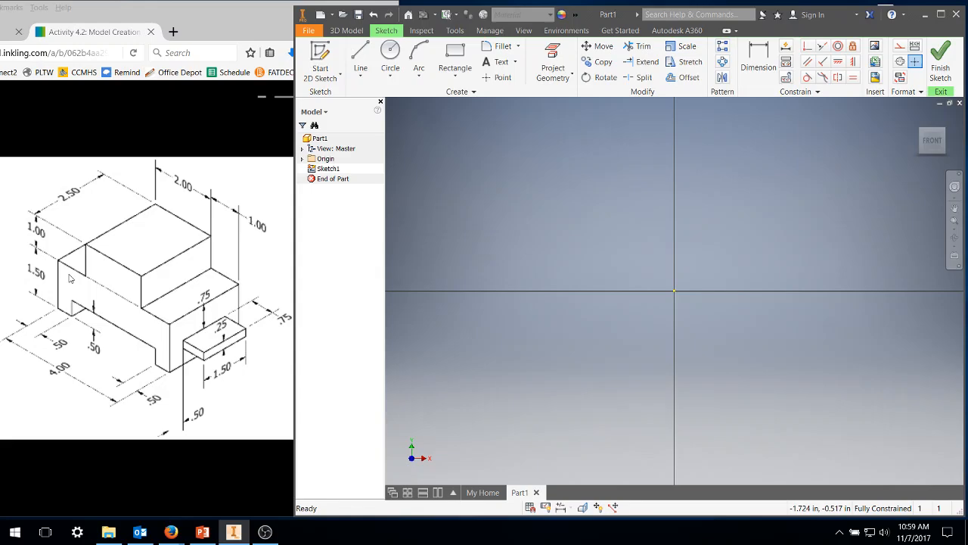
pyautogui.click(453, 52)
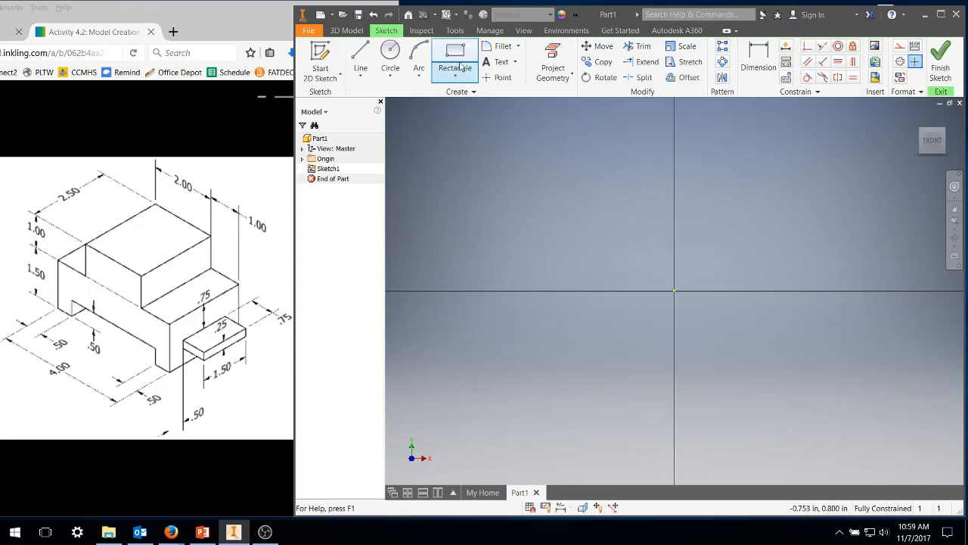
pyautogui.click(360, 58)
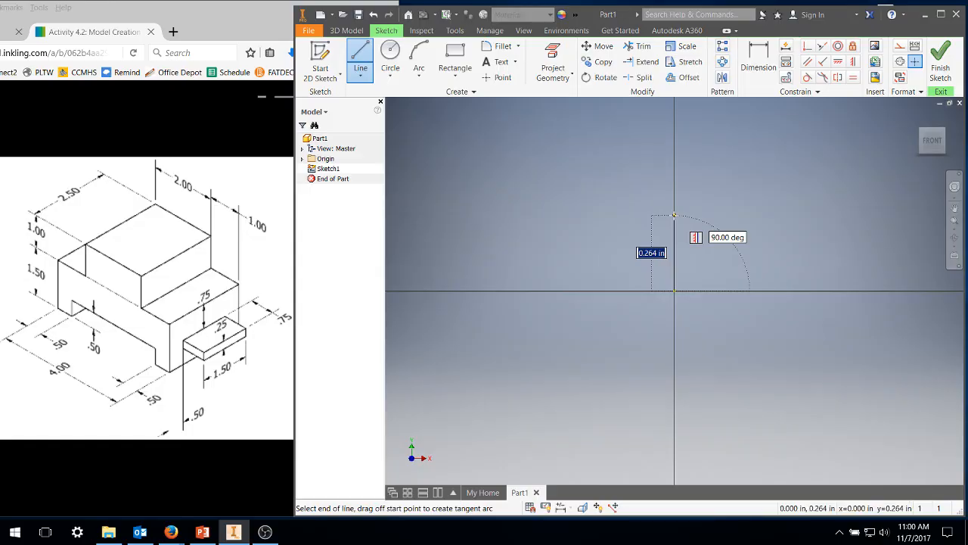
pyautogui.write('1.500')
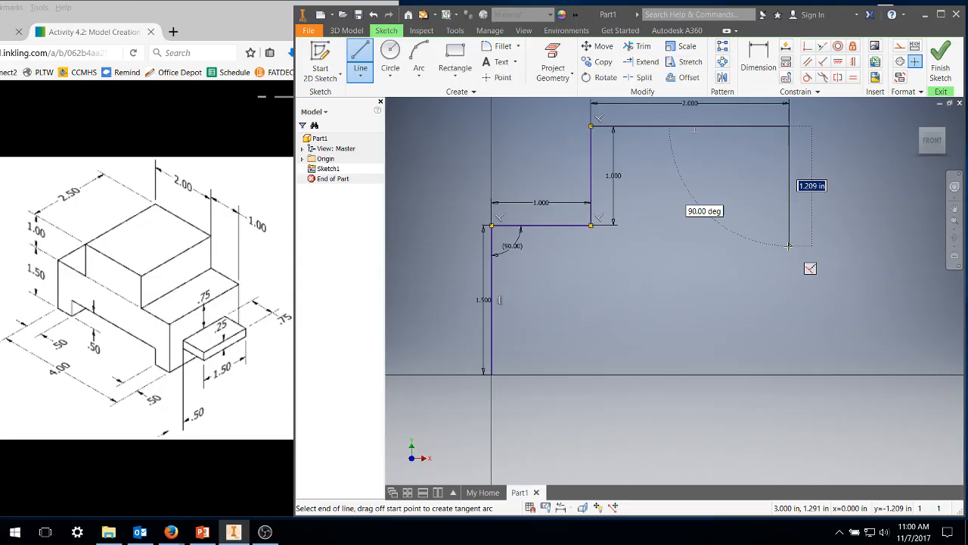
# Continue the profile down 1, across 1, down 1.5 and in .3 at the lower right.
pyautogui.click(790, 127)
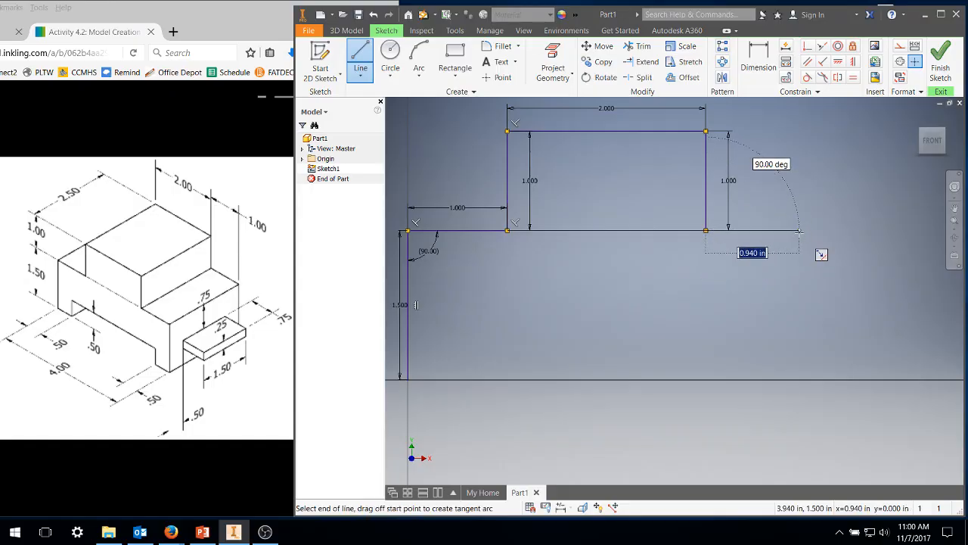
pyautogui.write('1.000')
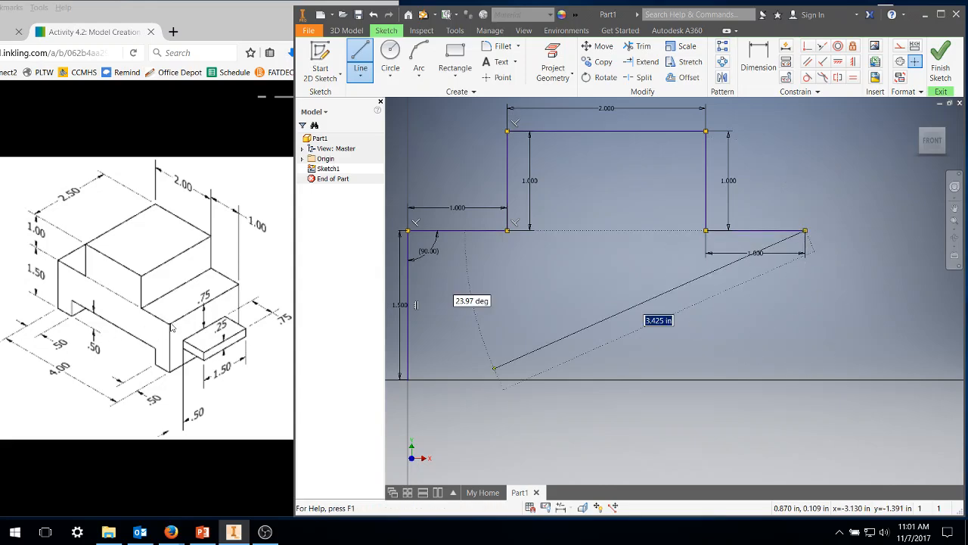
pyautogui.moveTo(496, 369); pyautogui.dragTo(855, 363)
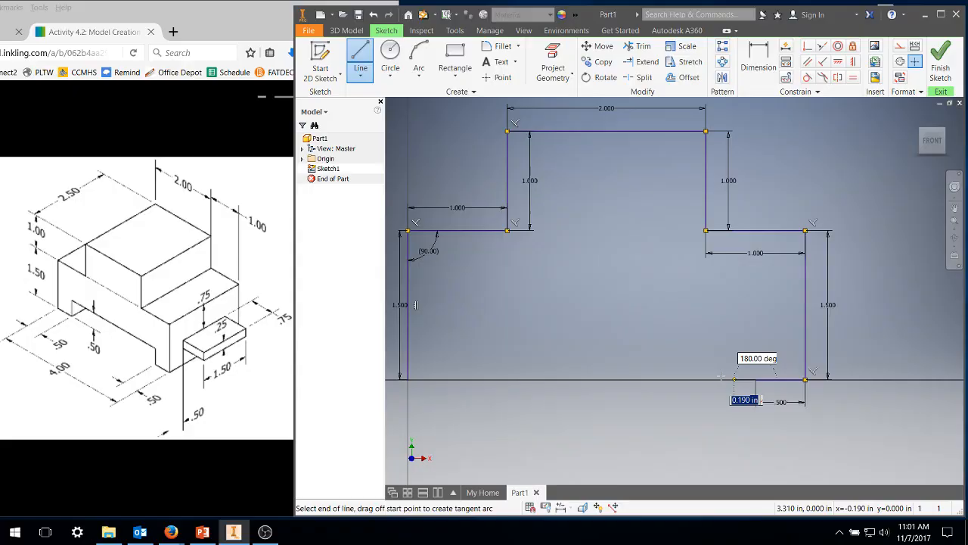
pyautogui.moveTo(805, 381); pyautogui.dragTo(835, 407)
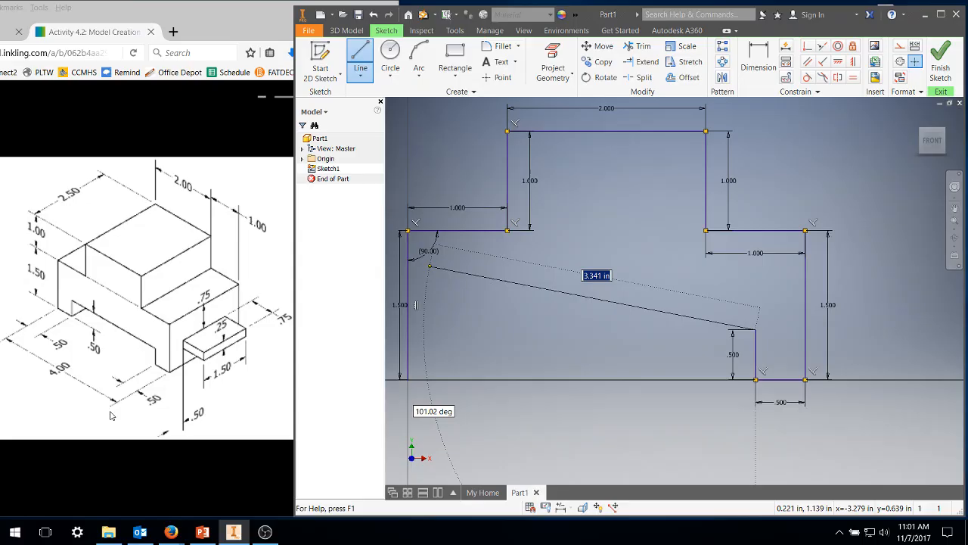
pyautogui.moveTo(23, 342)
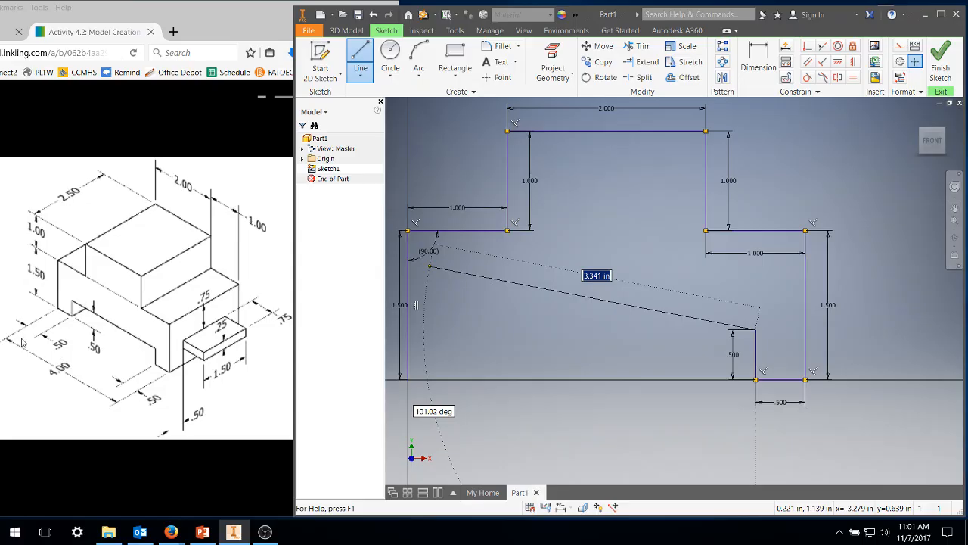
pyautogui.moveTo(144, 348)
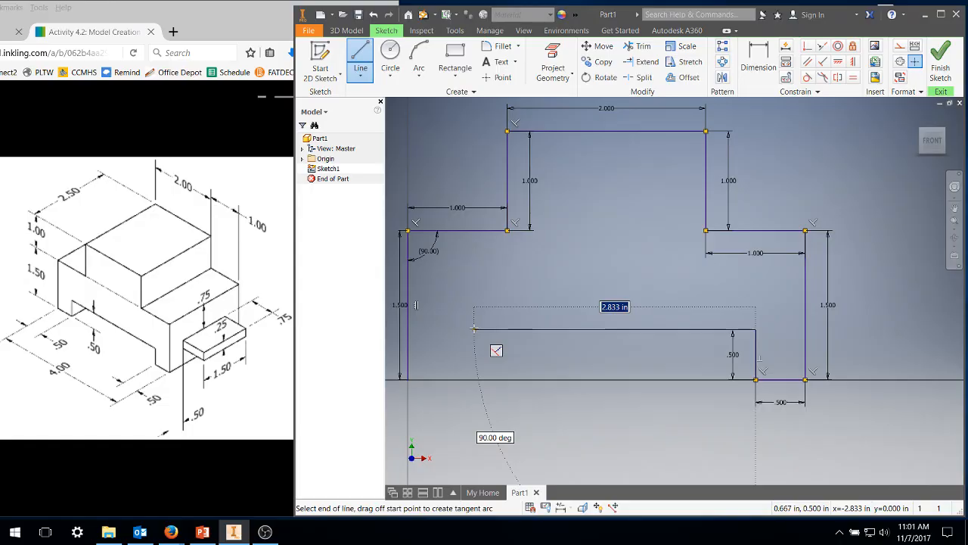
pyautogui.write('3')
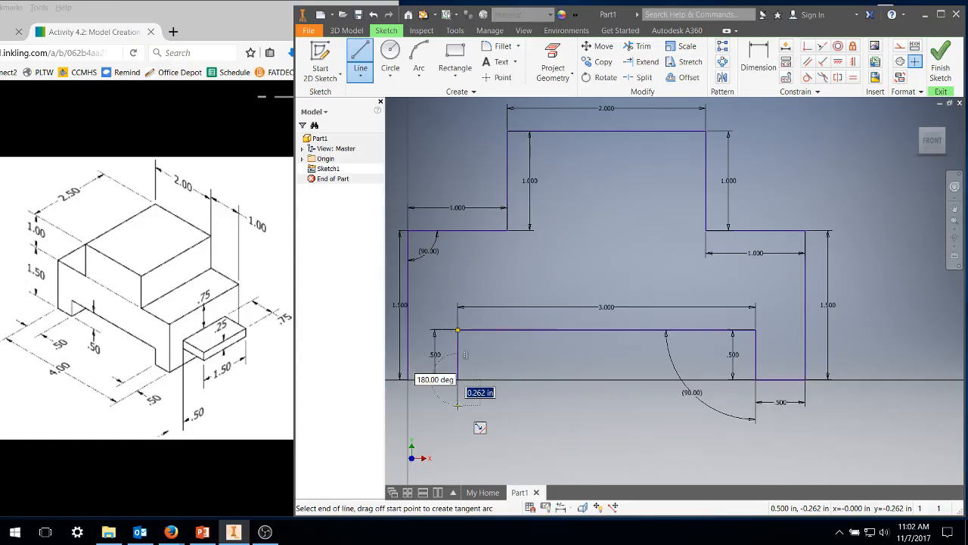
# Close the stepped profile at its start point and end the Line tool.
pyautogui.click(457, 378)
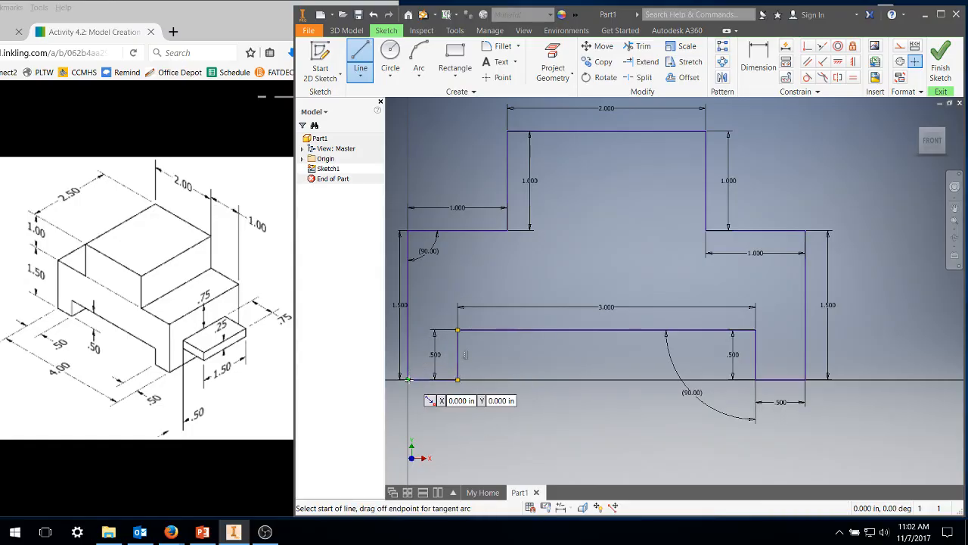
pyautogui.moveTo(508, 272)
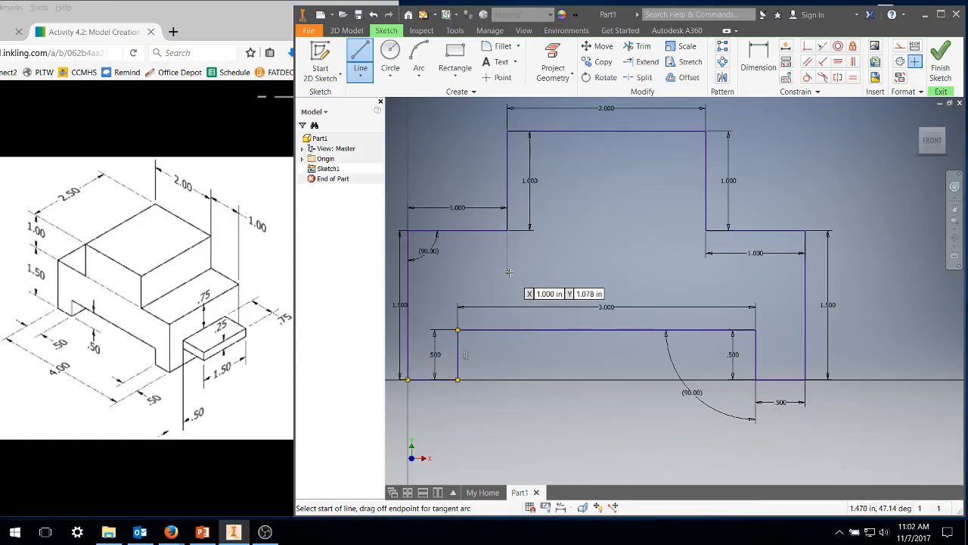
pyautogui.rightClick(507, 272)
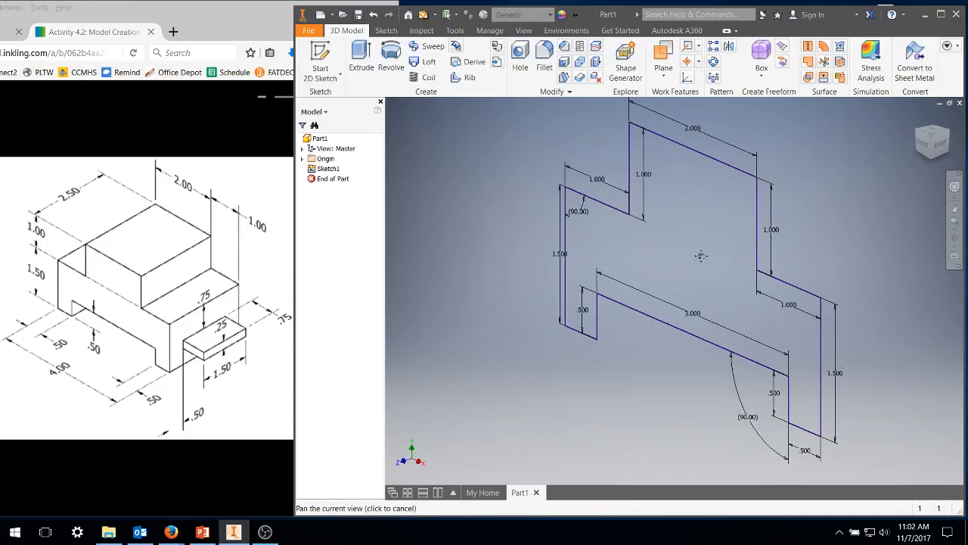
# Extrude the closed stepped profile 2.5 in into a solid block.
pyautogui.click(360, 53)
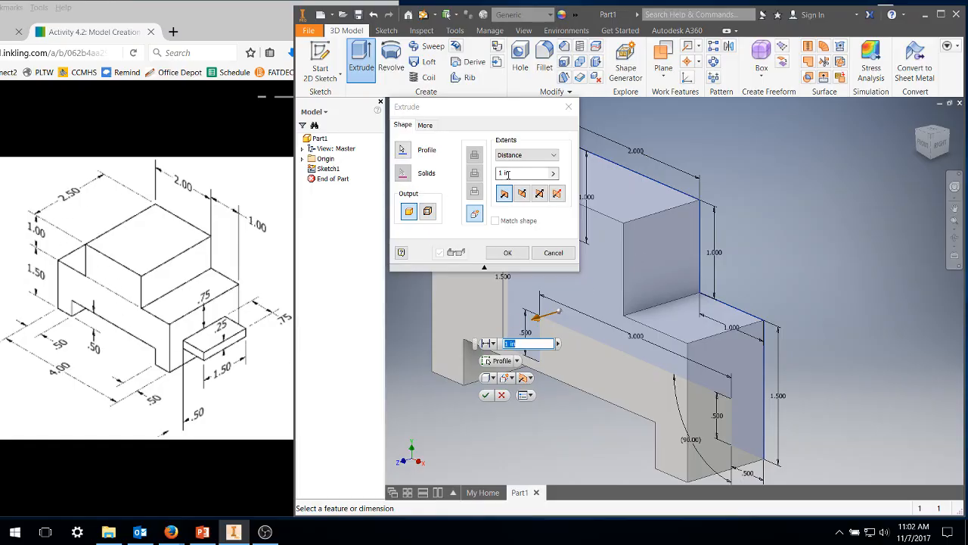
pyautogui.write('2.5')
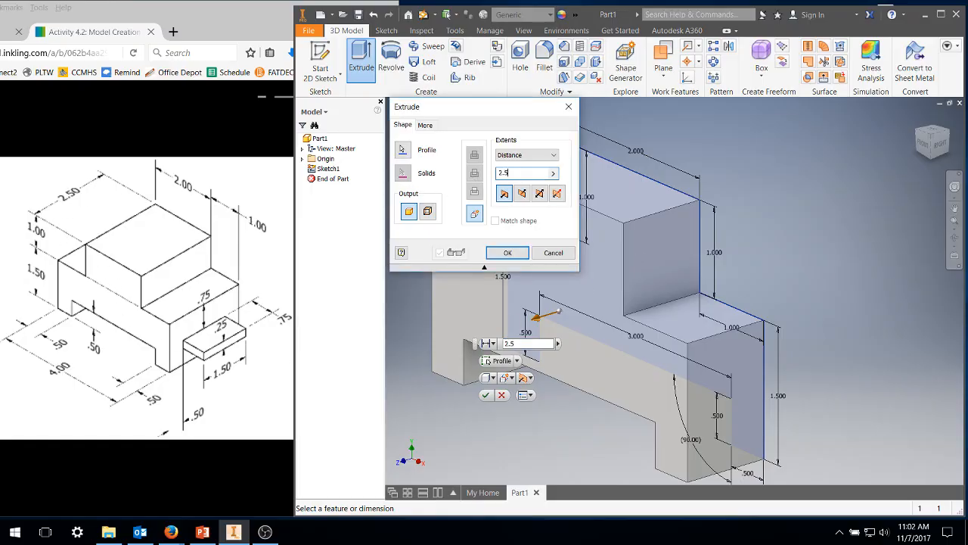
pyautogui.click(506, 251)
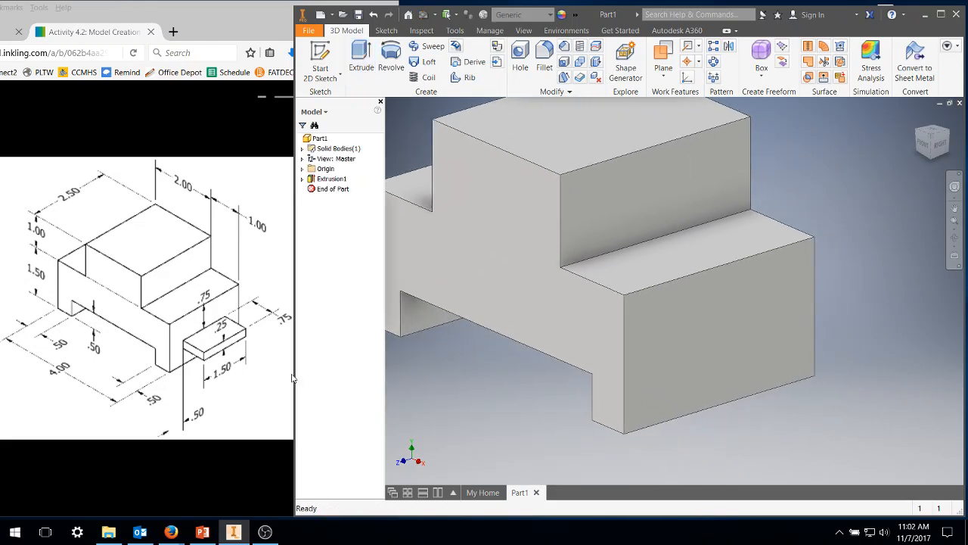
pyautogui.moveTo(230, 369)
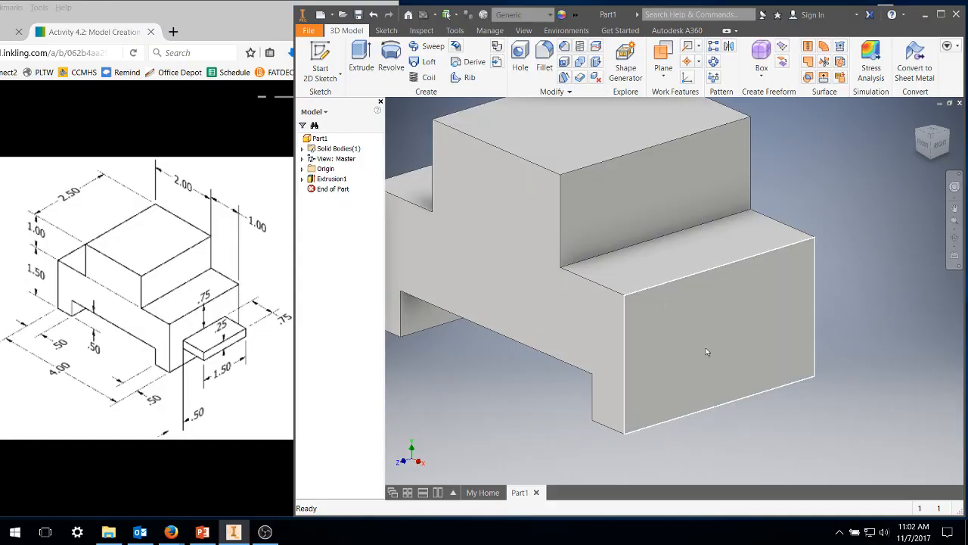
# On the block's front face, sketch a 1.500 by .250 Two Point Rectangle.
pyautogui.click(708, 351)
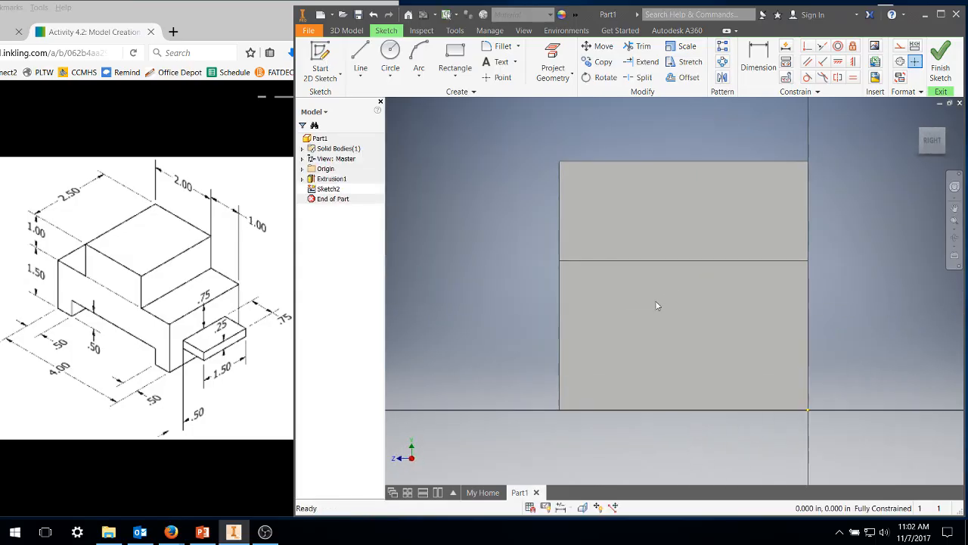
pyautogui.click(453, 53)
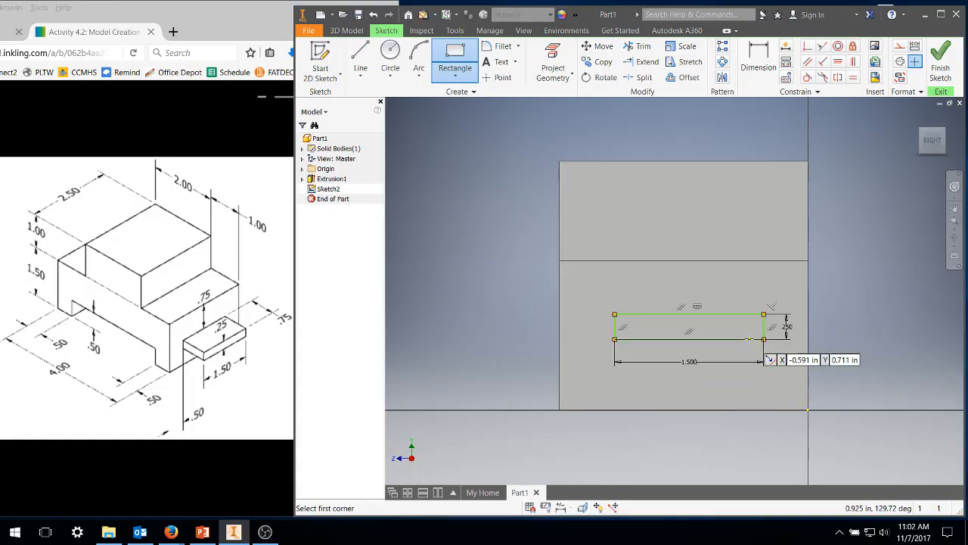
pyautogui.rightClick(705, 327)
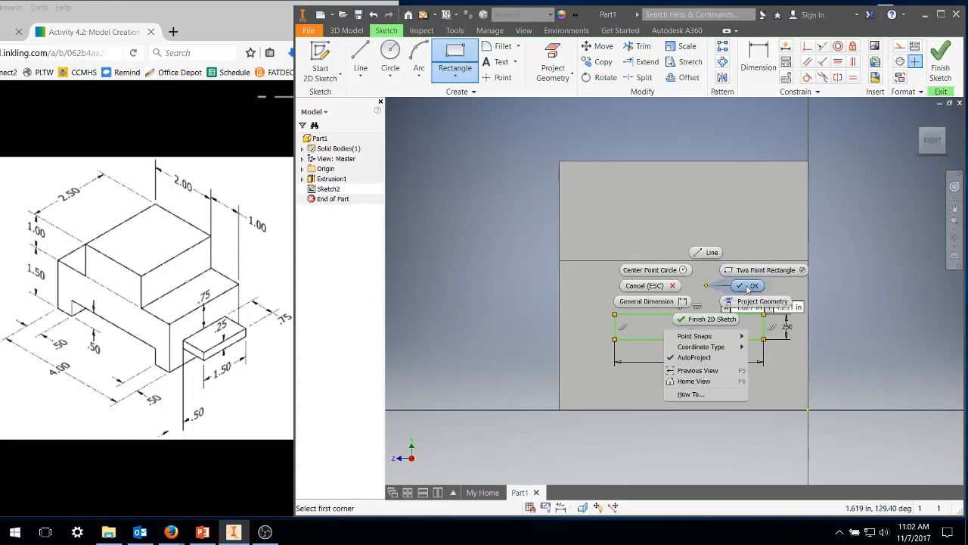
pyautogui.click(754, 284)
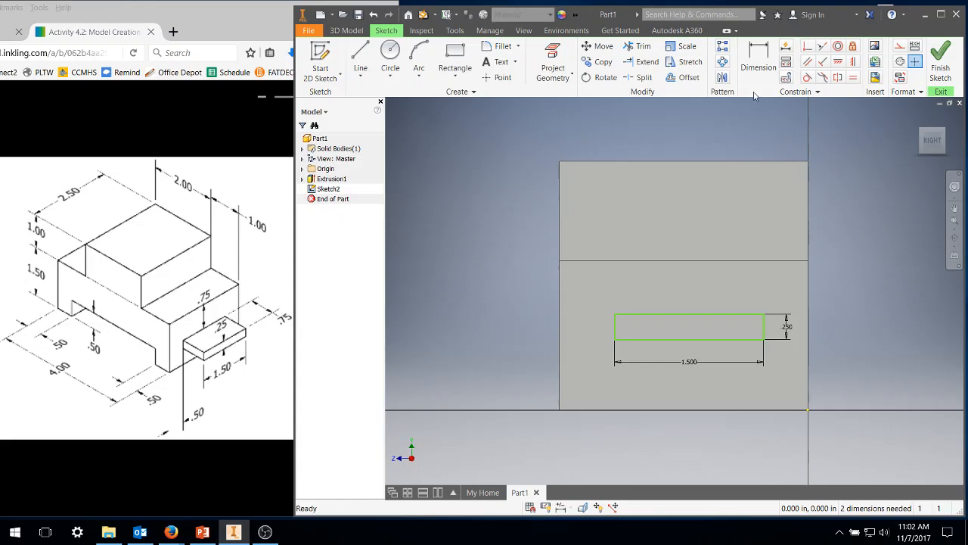
# Dimension the rectangle .500 from the left edge and .750 below the top, then finish the sketch.
pyautogui.click(757, 60)
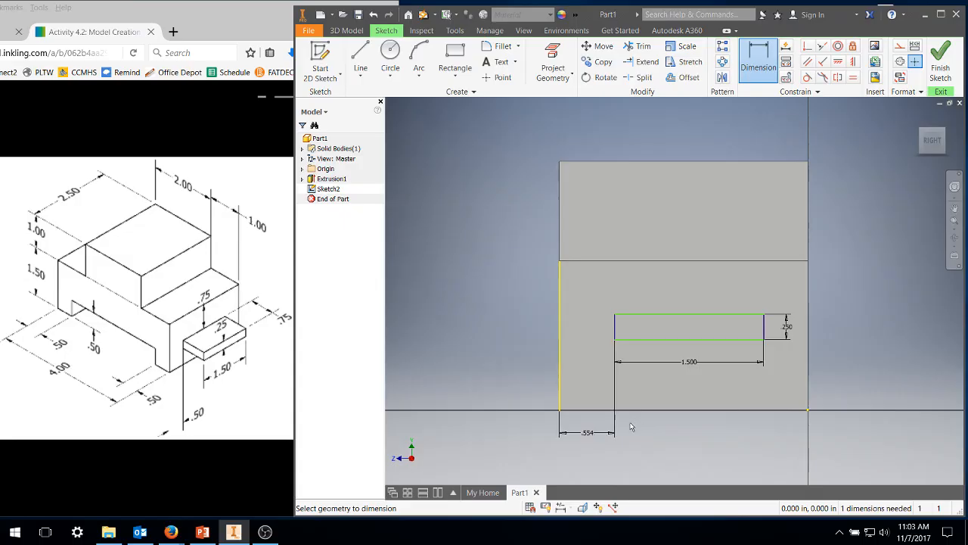
pyautogui.click(587, 433)
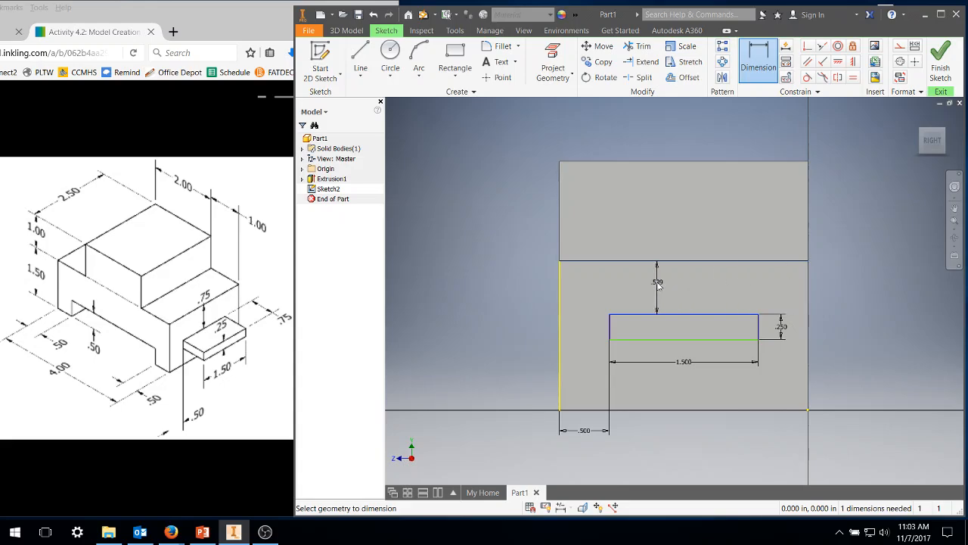
pyautogui.click(657, 280)
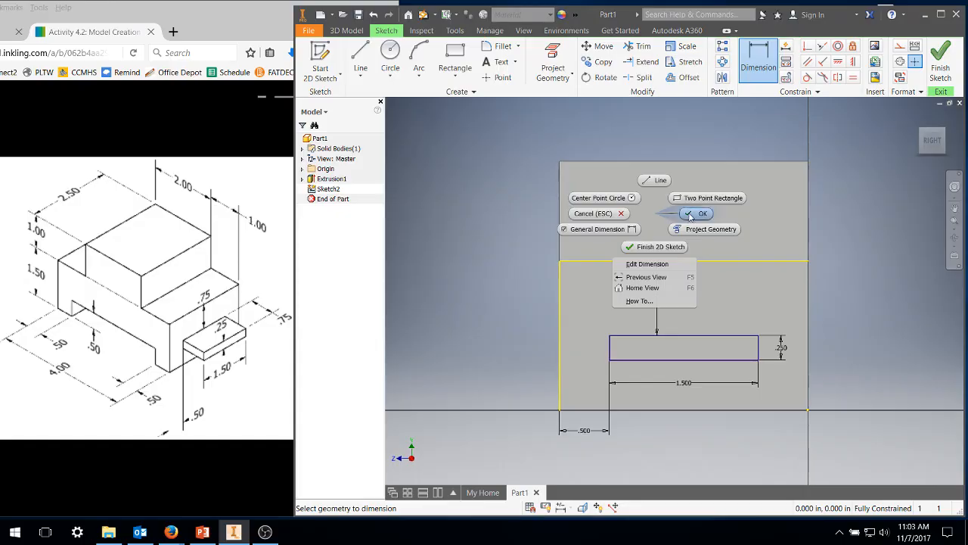
pyautogui.click(702, 213)
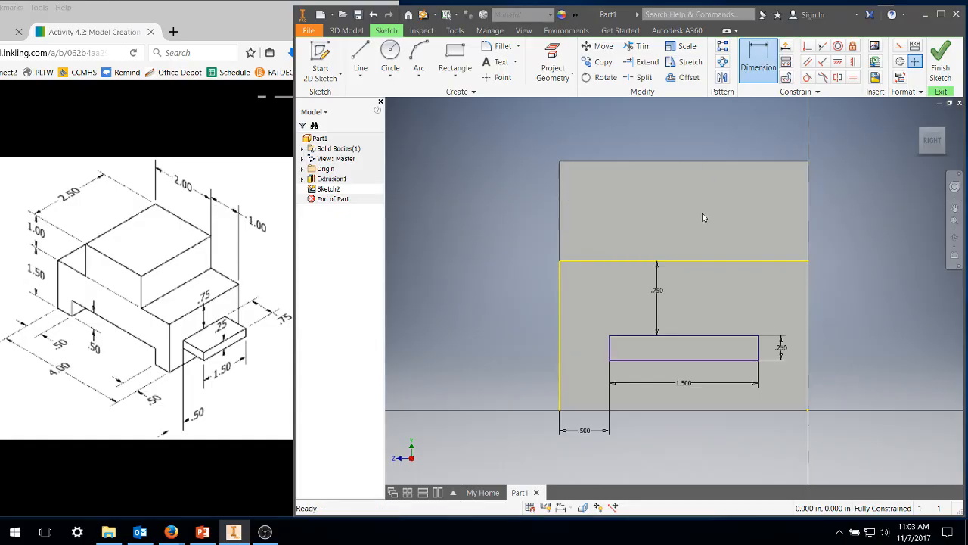
pyautogui.click(941, 57)
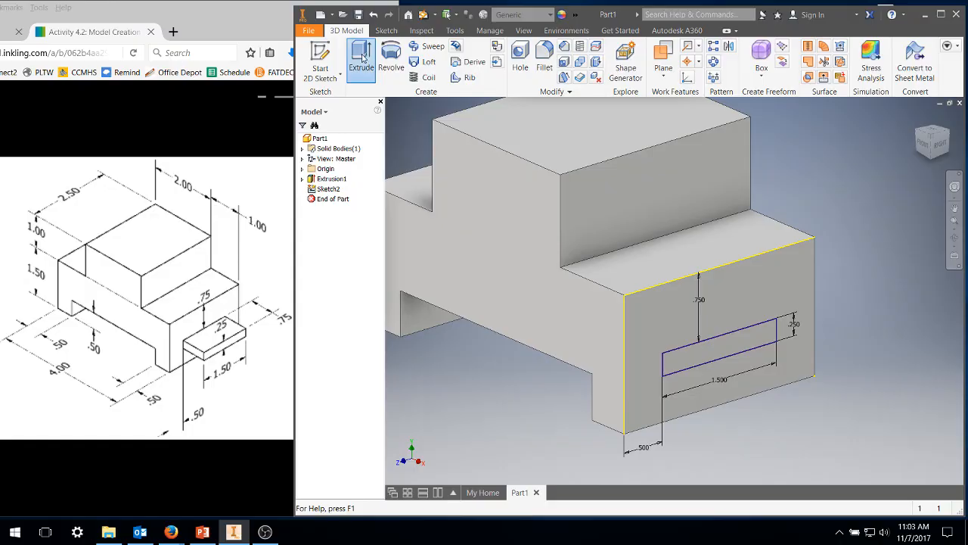
# Extrude the rectangle .75 in outward as a tab, then show the File menu's recent documents.
pyautogui.click(360, 57)
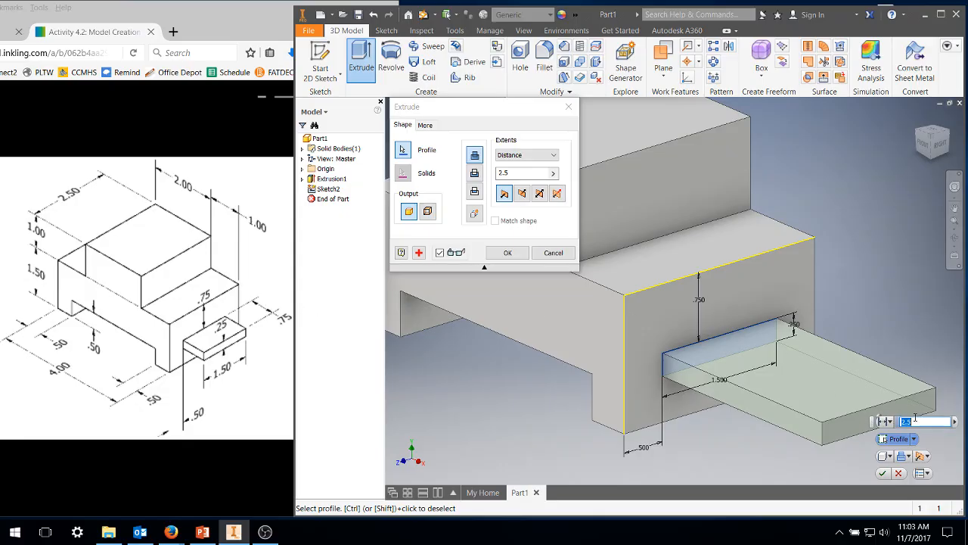
pyautogui.write('.75')
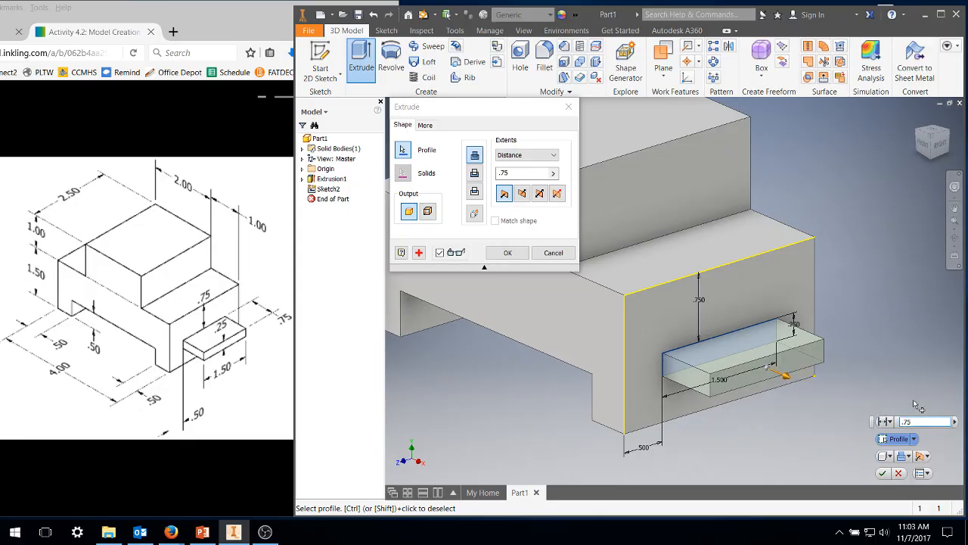
pyautogui.click(508, 251)
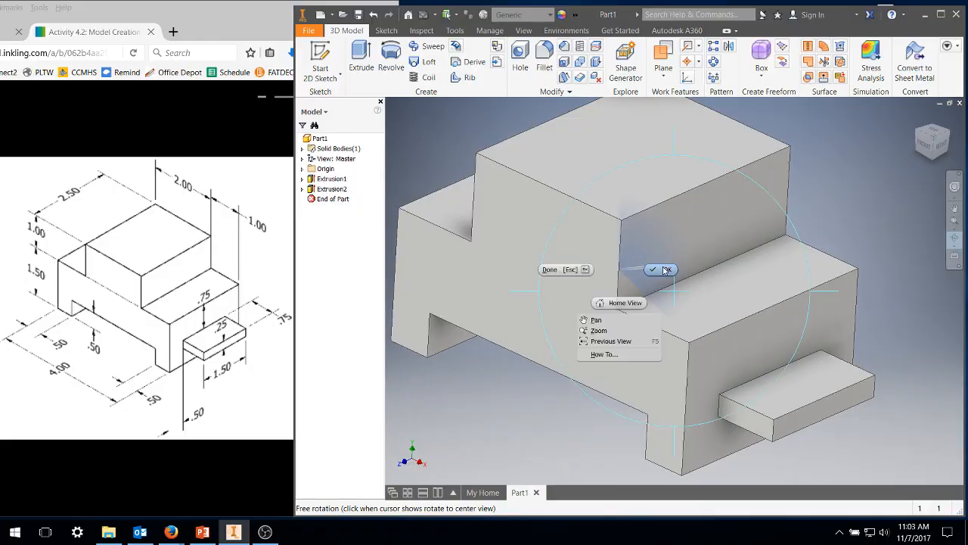
pyautogui.click(653, 270)
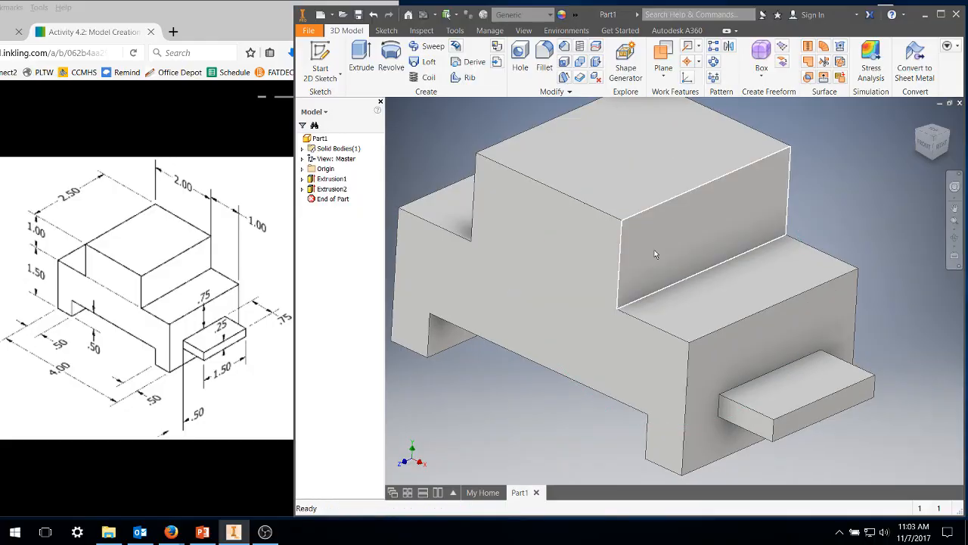
pyautogui.click(309, 30)
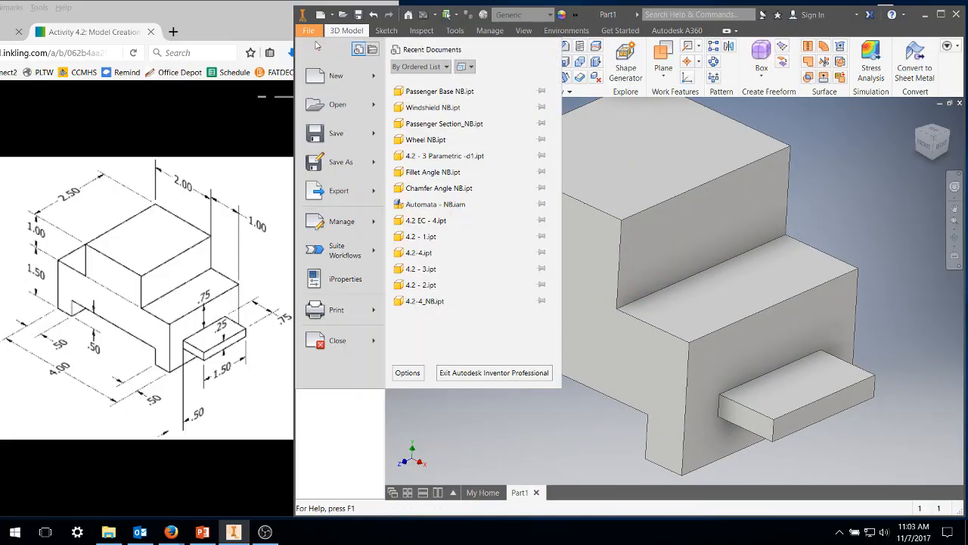